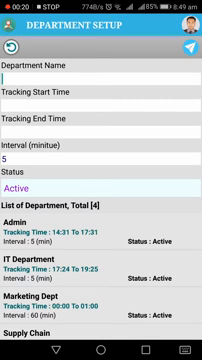
- Enter the marketing department name, tracking hours 09:00–20:00 and its tracking interval
type("m")
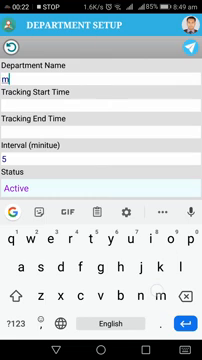
type("arketing department")
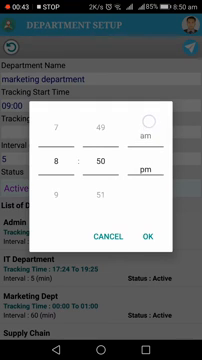
scroll("down", 3)
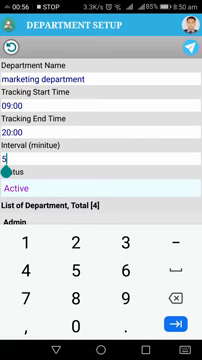
type("0")
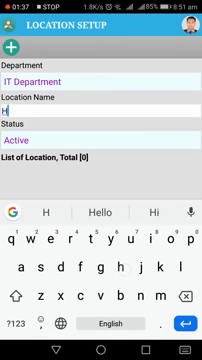
- Enter 'Head office' as the IT Department location name and confirm saving it
type("Head office")
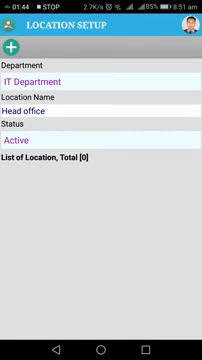
left_click(100, 116)
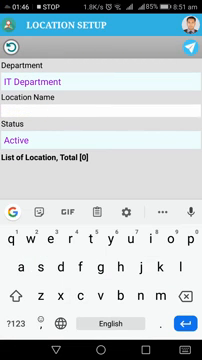
type("Hi")
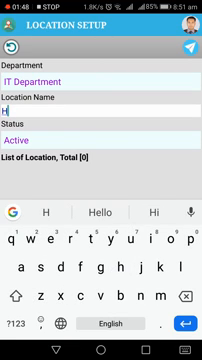
type("Head")
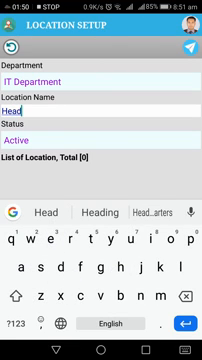
type("office")
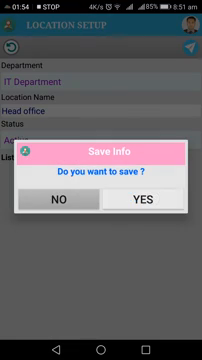
left_click(148, 206)
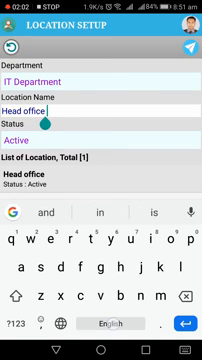
type("ne")
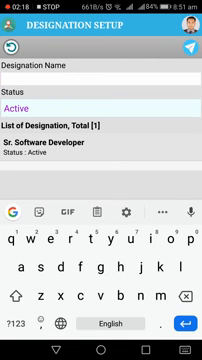
- Add a 'Sr. Marketing Executive' designation, then enter 'Sales officer' as the next designation name
type("s")
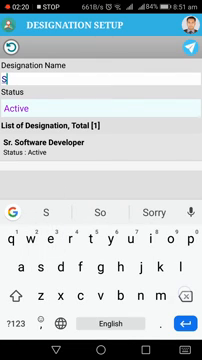
type("r.")
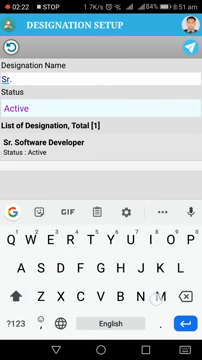
type("Mar")
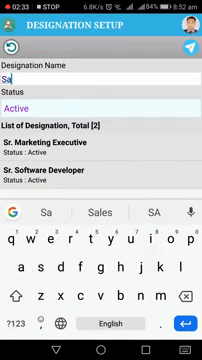
type("Sales officer")
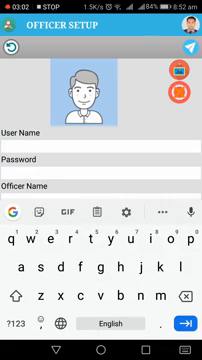
type("test.name")
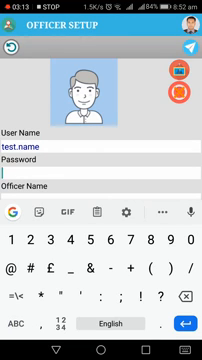
type("333333")
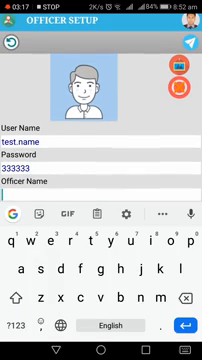
type("M")
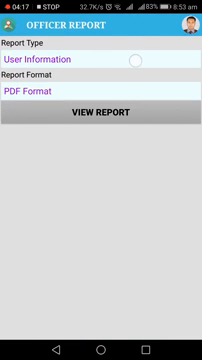
- Set the officer report type to User Information and choose its output format
left_click(100, 62)
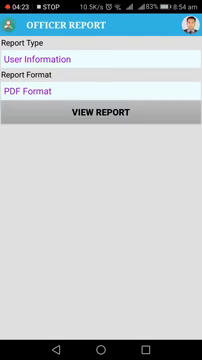
left_click(100, 140)
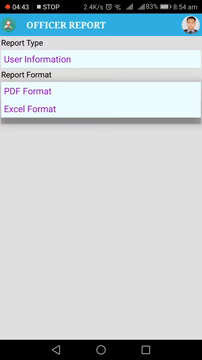
left_click(36, 94)
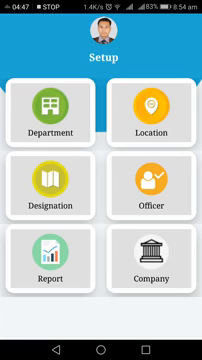
- View the Company Setup details, scrolling through name, address, admin credentials and country
left_click(152, 252)
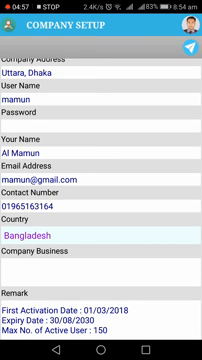
scroll("down", 3)
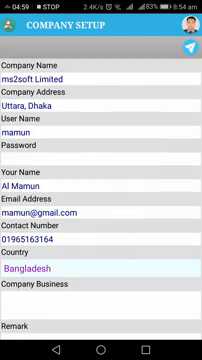